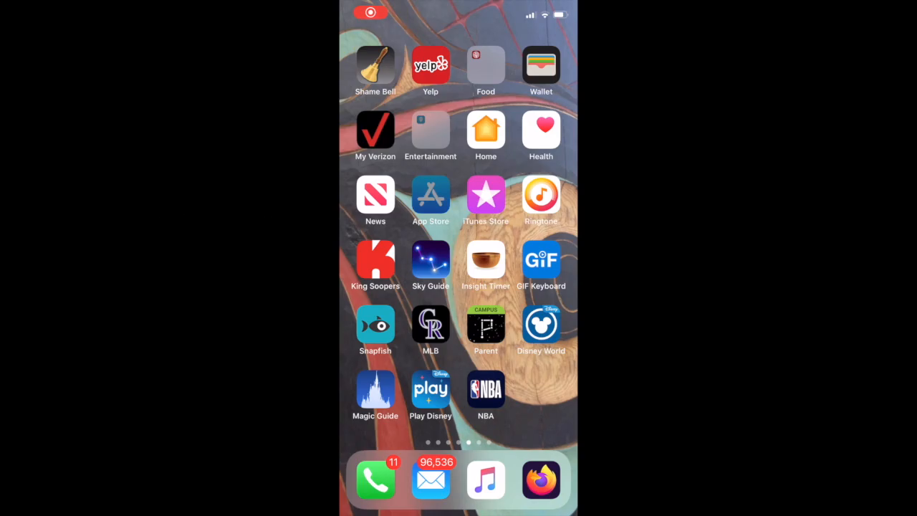
- Search the App Store for "Voice record pro" to list Voice Record Pro
click(430, 199)
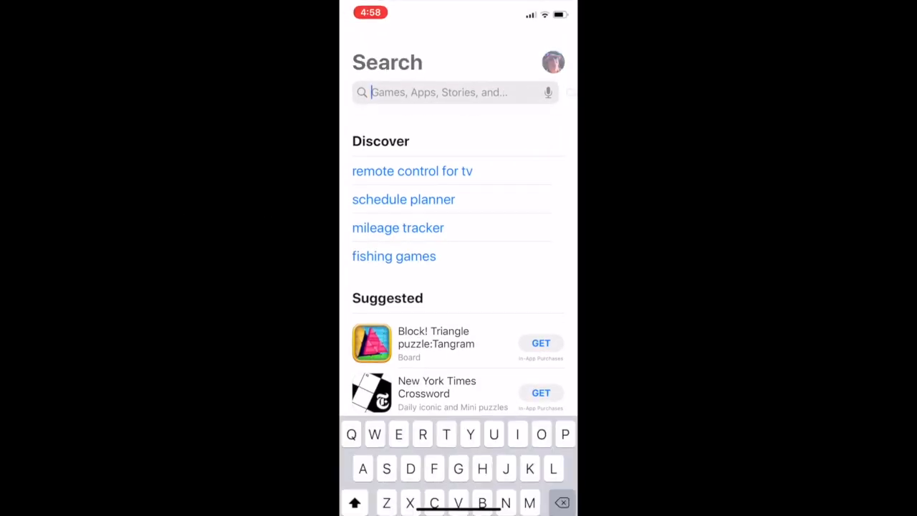
text(Voices)
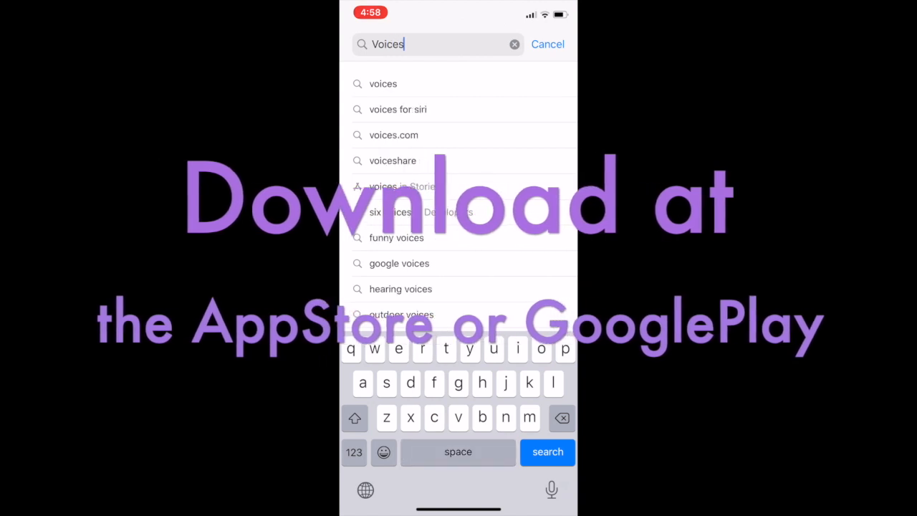
click(548, 452)
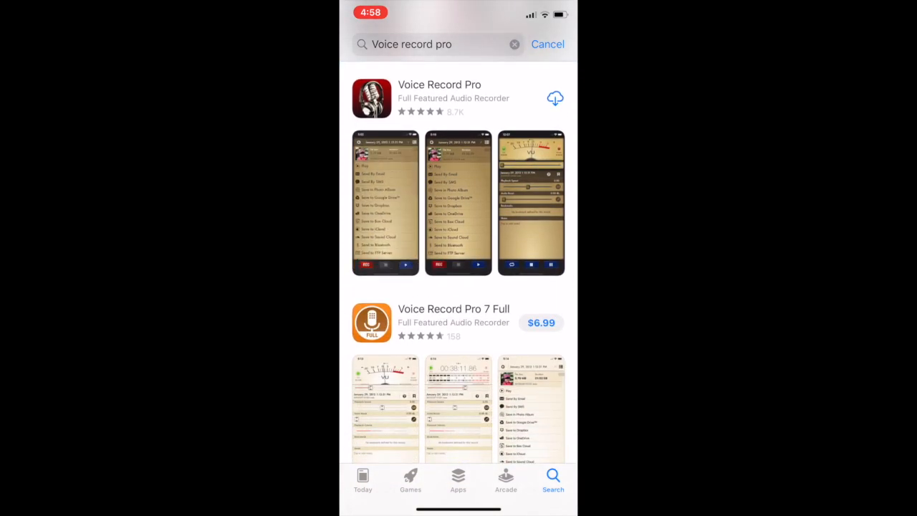
- Begin downloading Voice Record Pro from the search results via its cloud button
click(556, 98)
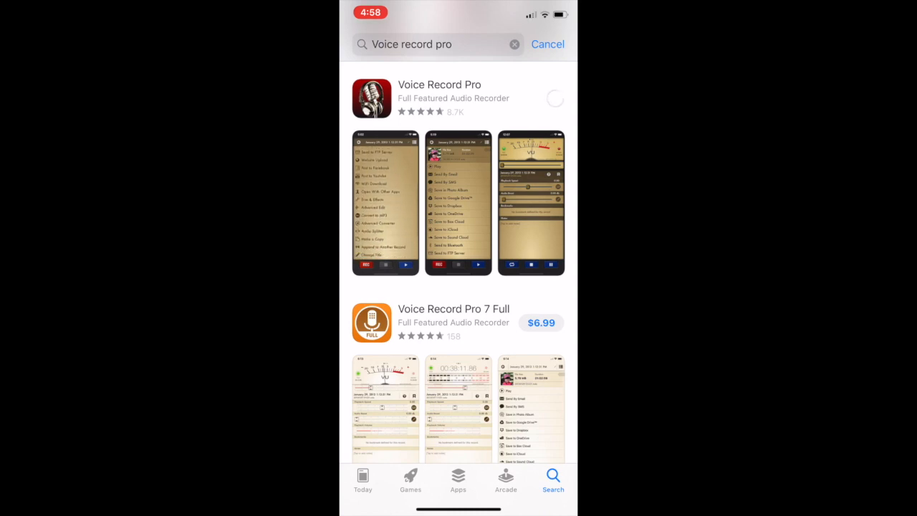